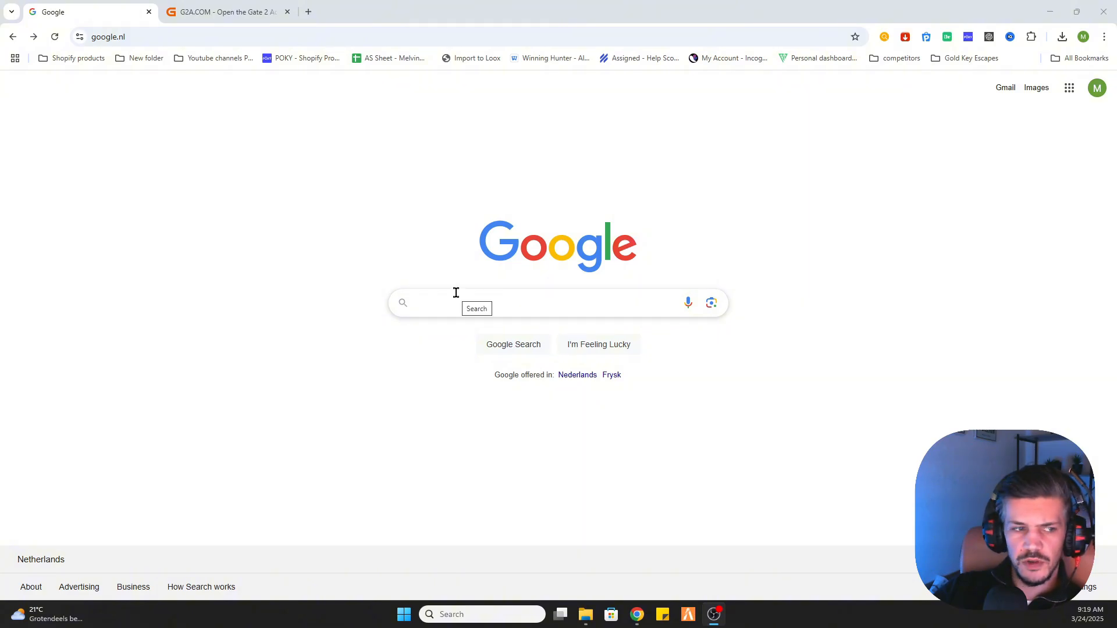
- Run a Google search for 'steam' from the suggestions
left_click(499, 302)
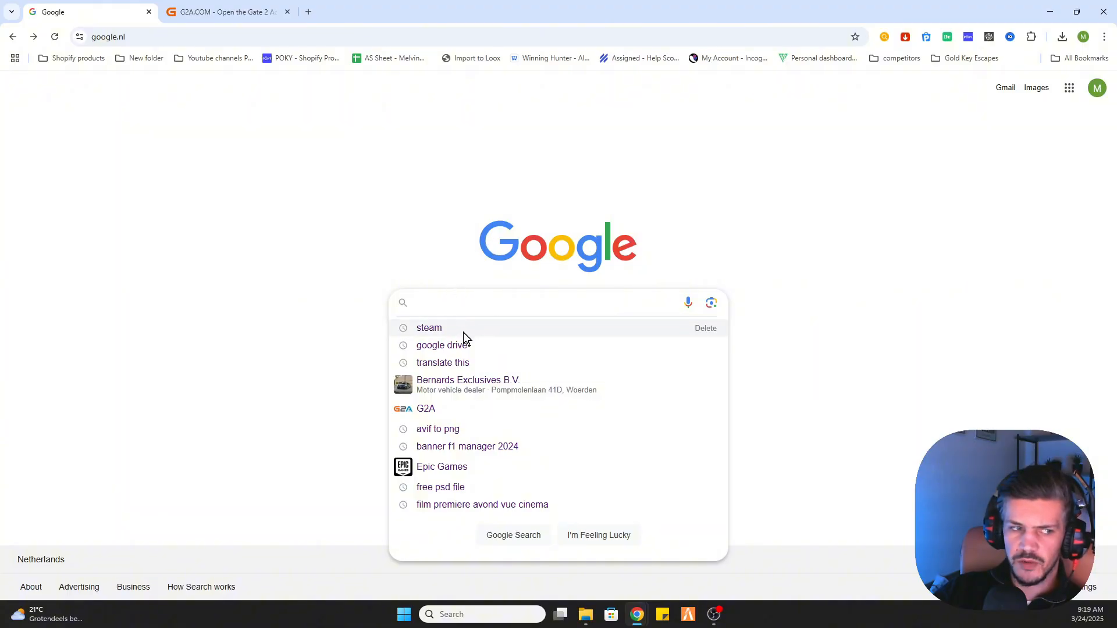
left_click(429, 328)
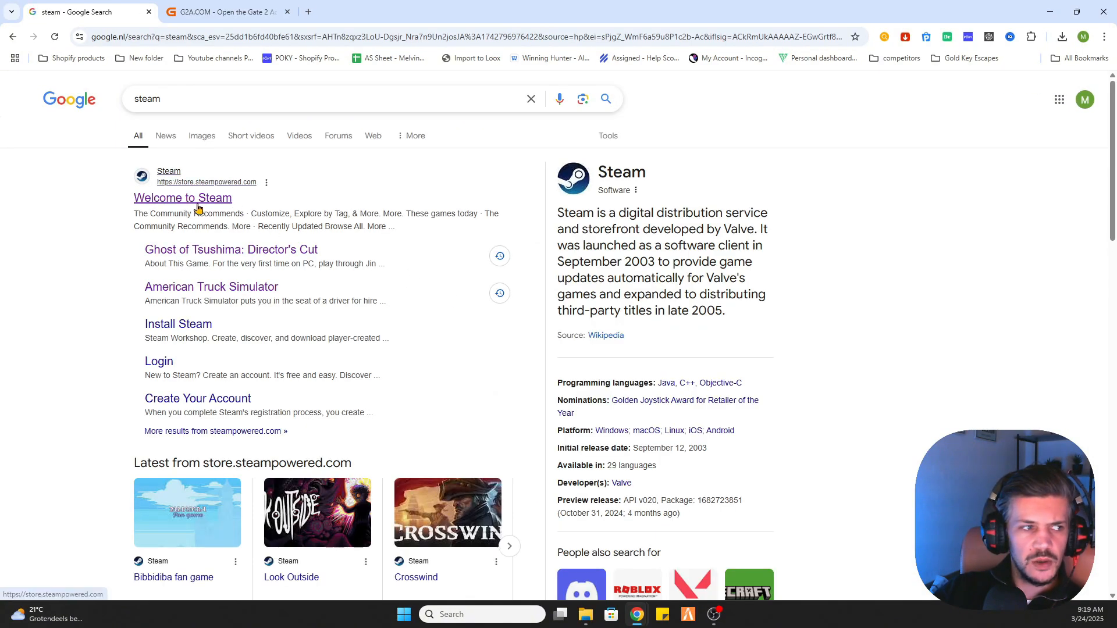
- Open the Steam store and find the Le Mans Ultimate store page
left_click(183, 198)
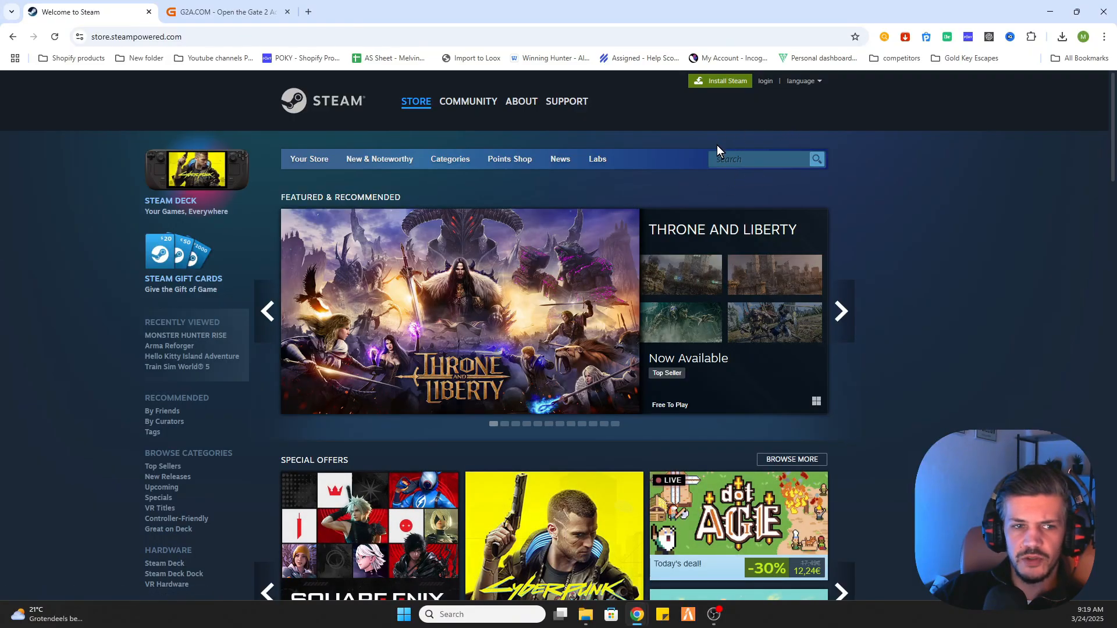
left_click(760, 159)
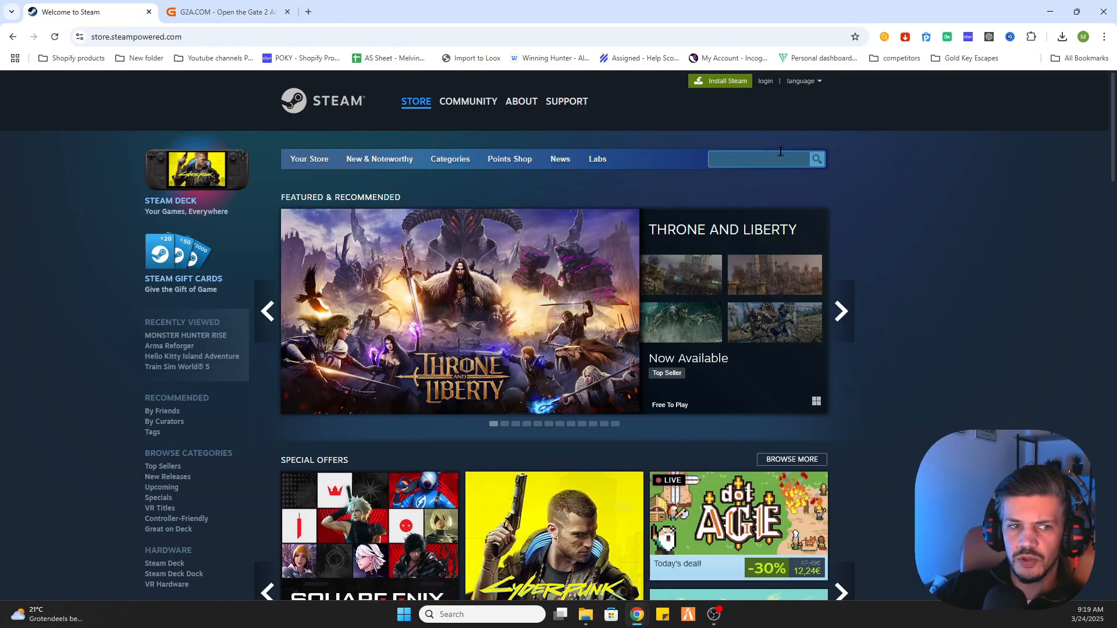
type("Le Mans Ultimate")
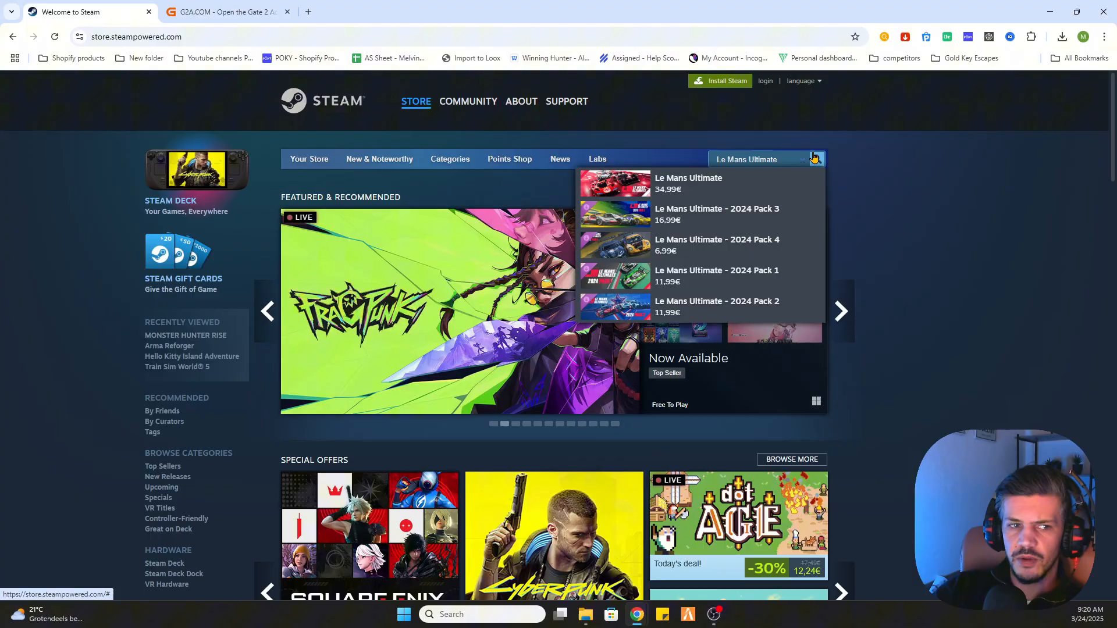
left_click(687, 183)
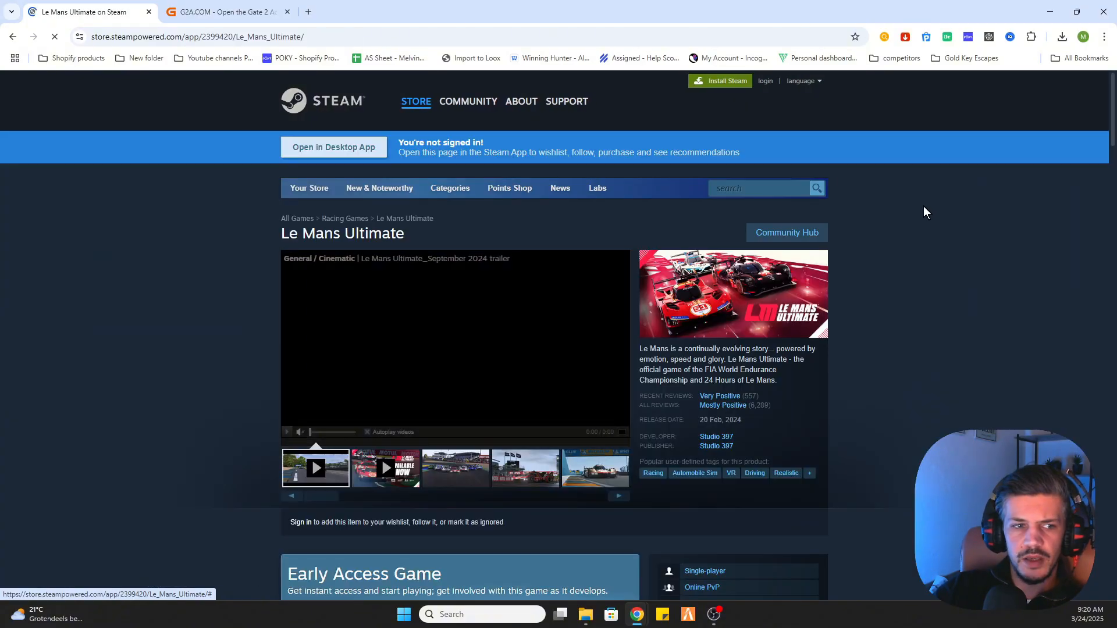
- Review the 34,99€ Steam price, then move over to the G2A site
scroll("down", 3)
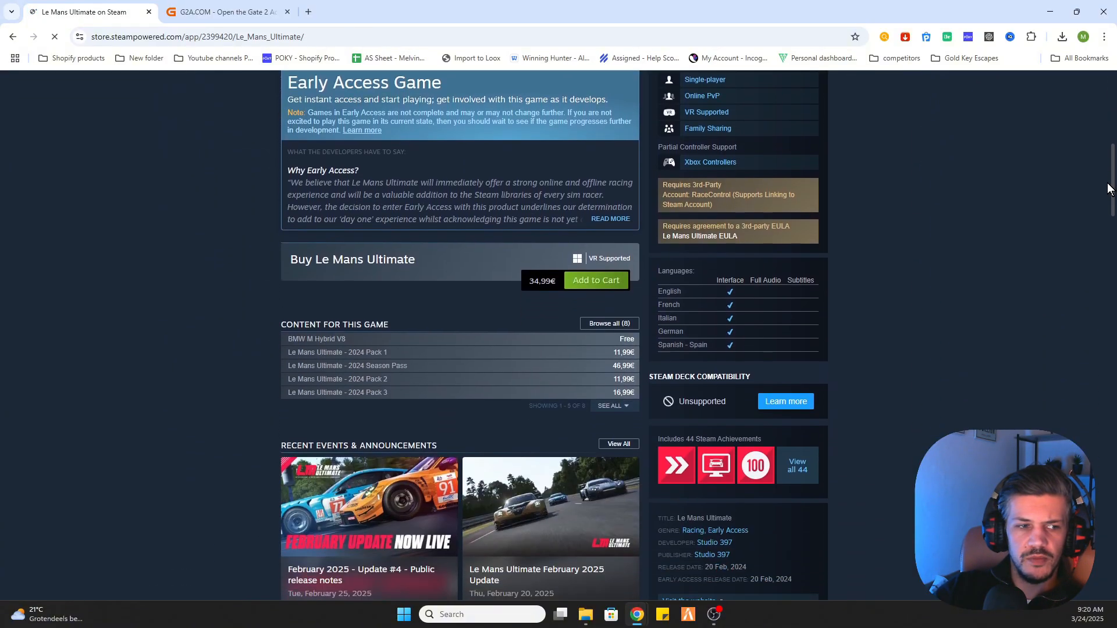
scroll("down", 3)
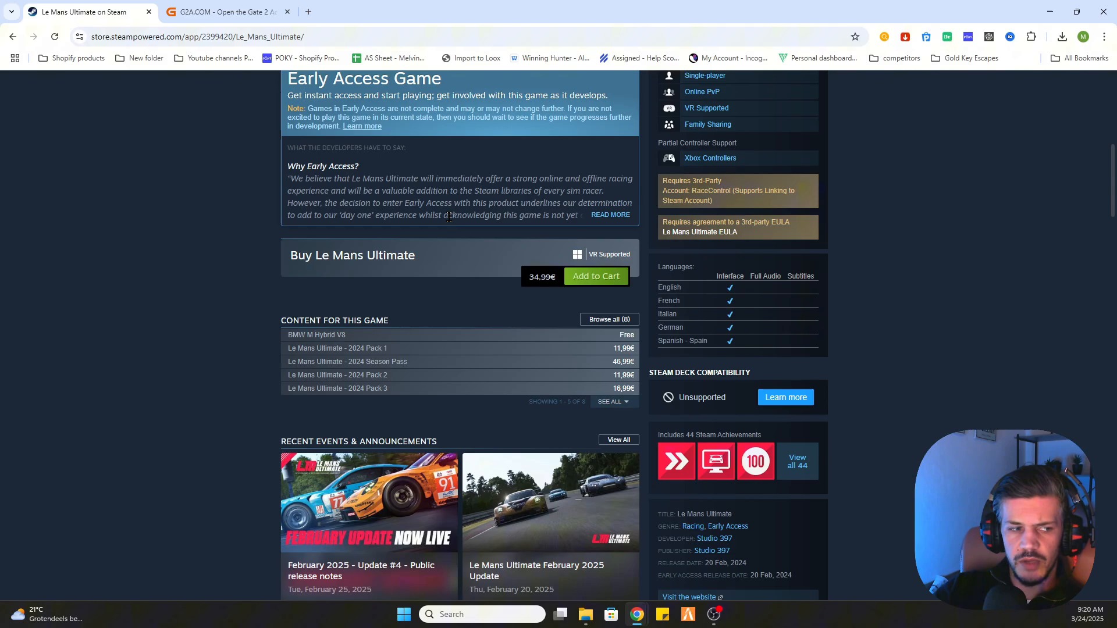
mouse_move(467, 232)
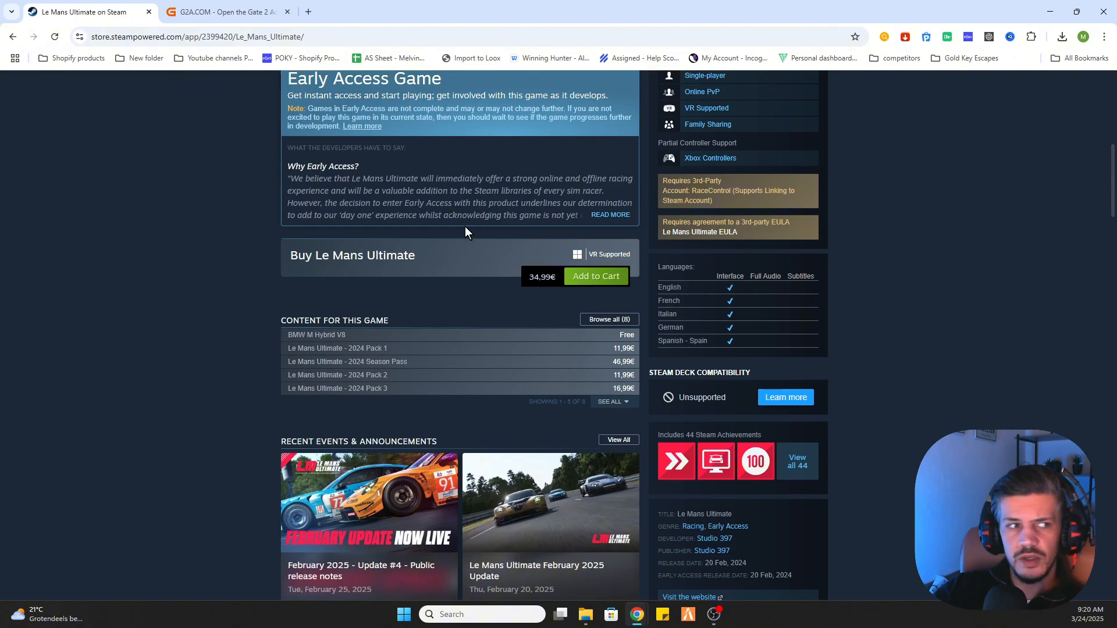
mouse_move(385, 201)
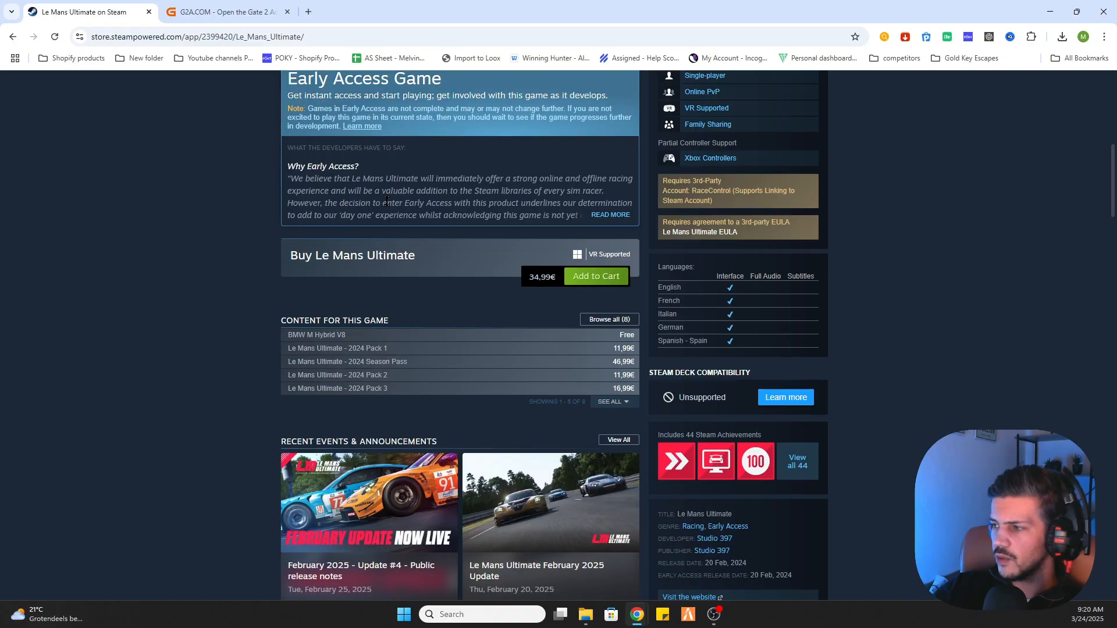
mouse_move(77, 135)
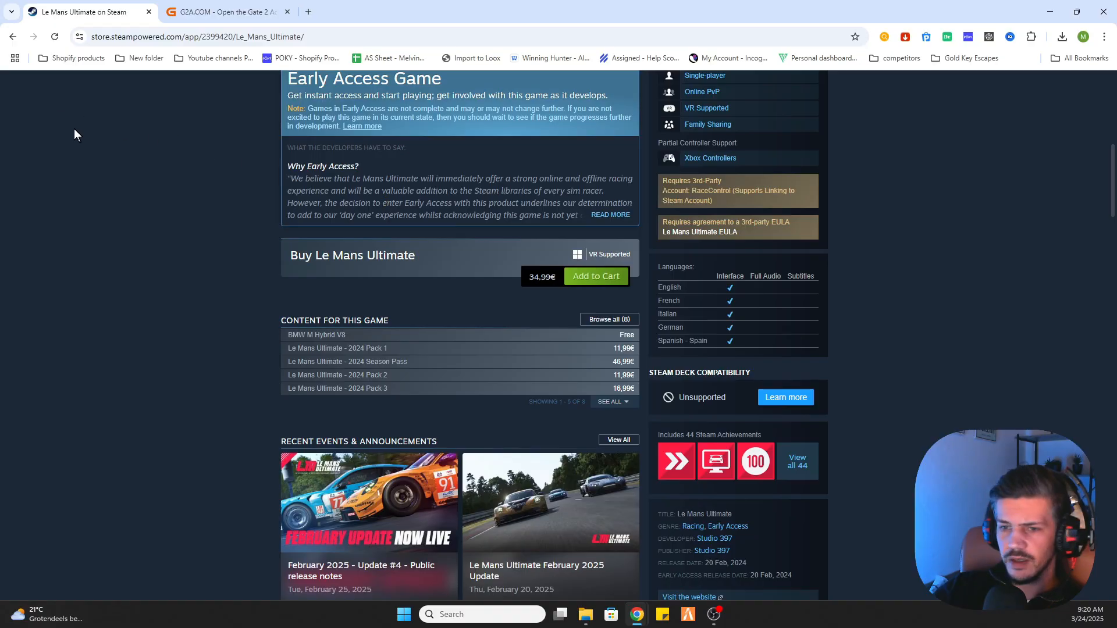
left_click(228, 12)
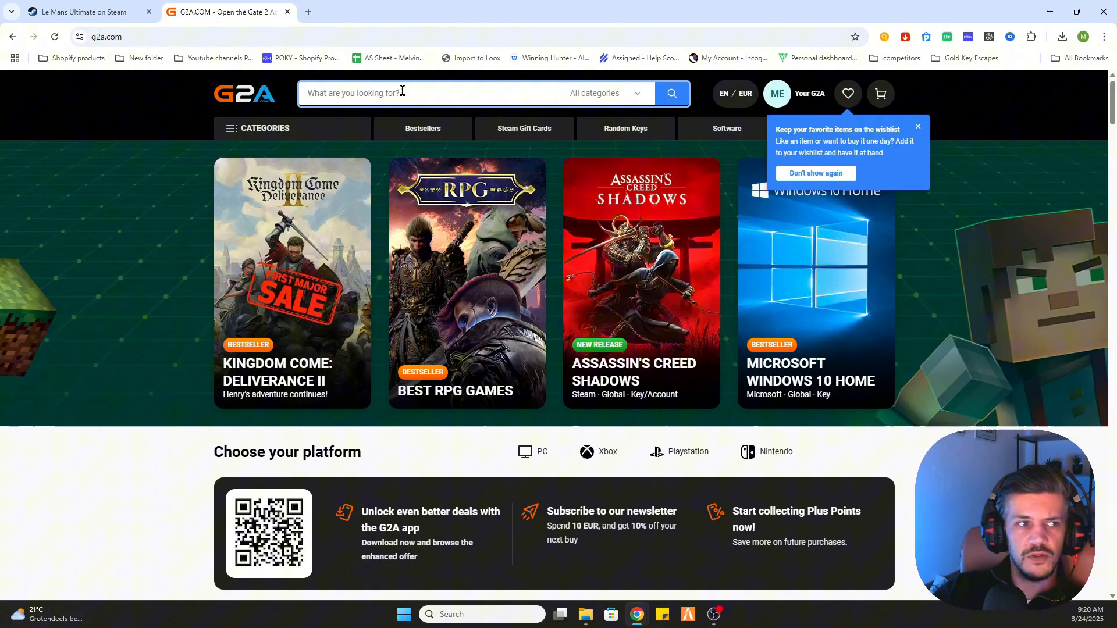
- Search G2A for 'Le Mans Ultimate' and sort results by 'Price - lowest first'
type("Le Mans Ultimate")
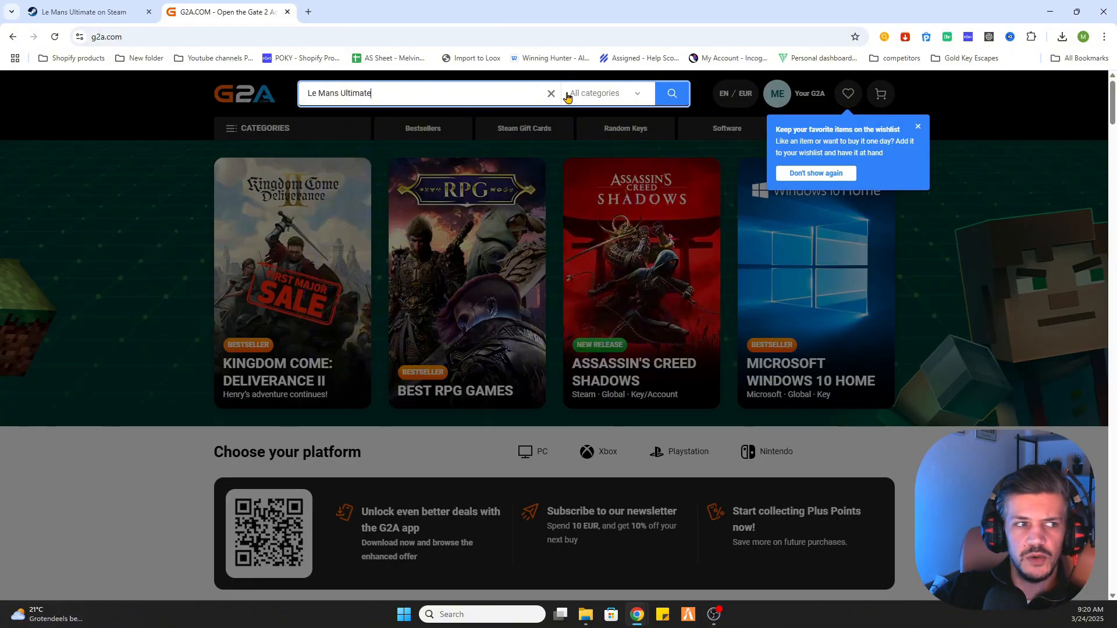
left_click(670, 93)
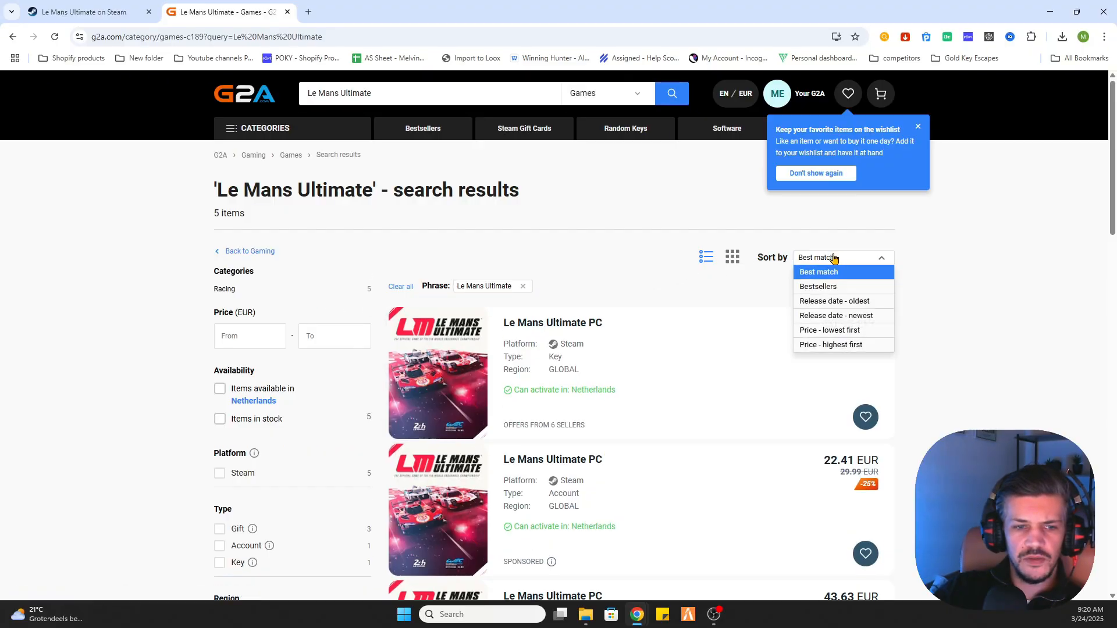
left_click(830, 329)
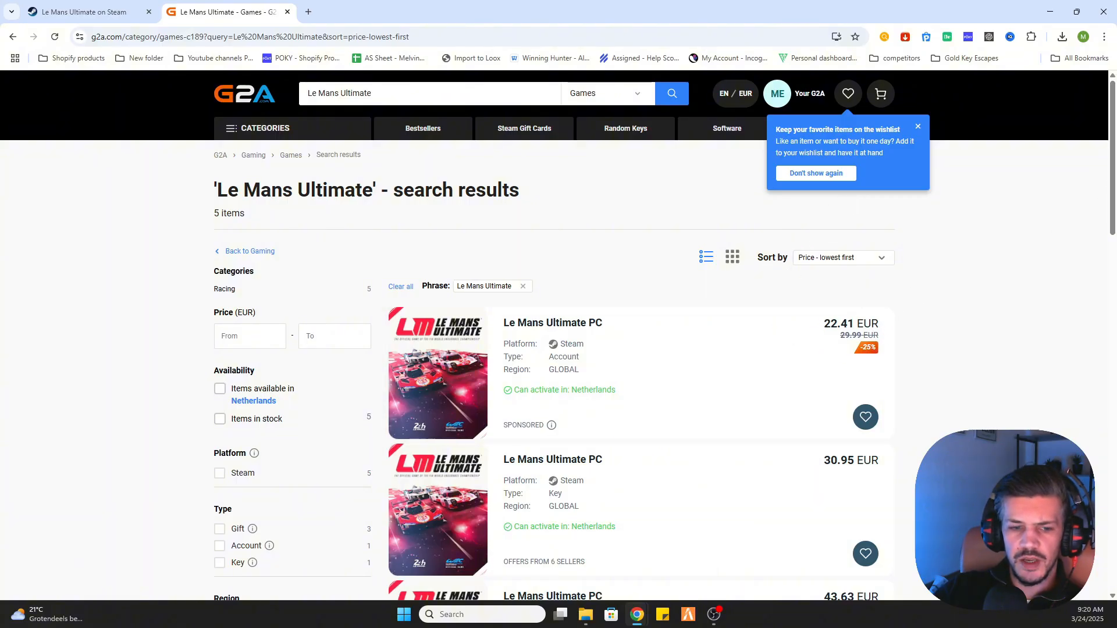
scroll("down", 3)
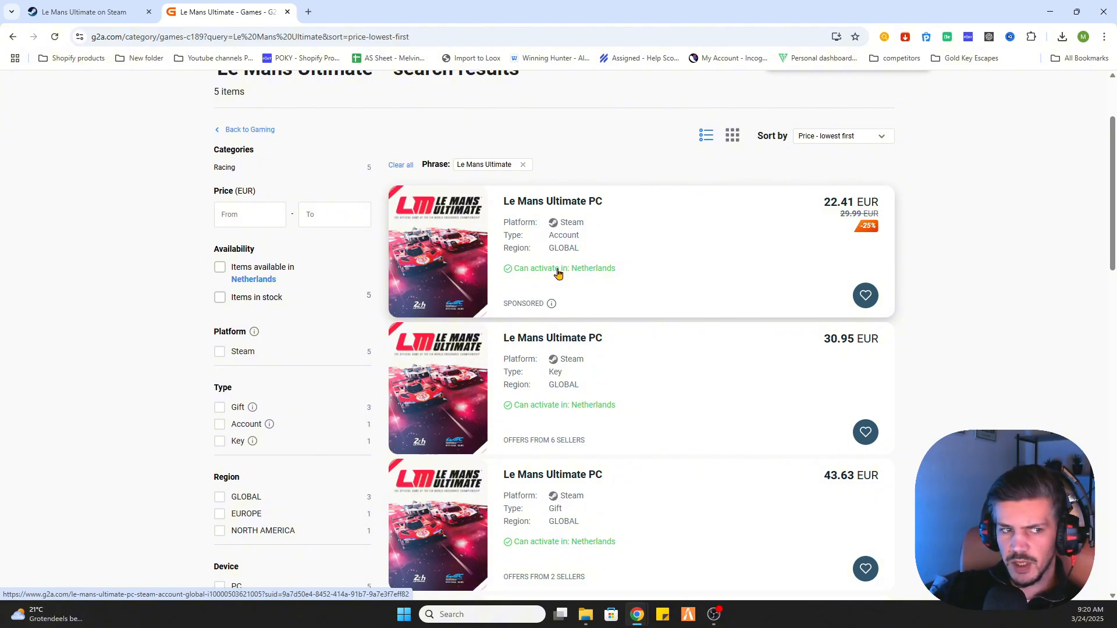
mouse_move(778, 295)
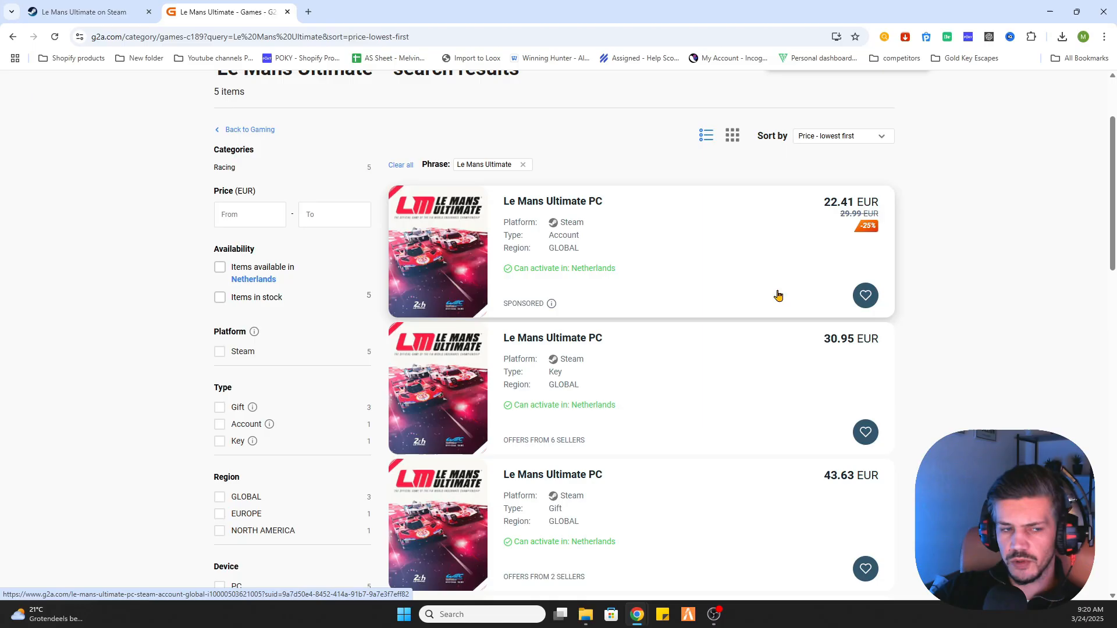
mouse_move(711, 254)
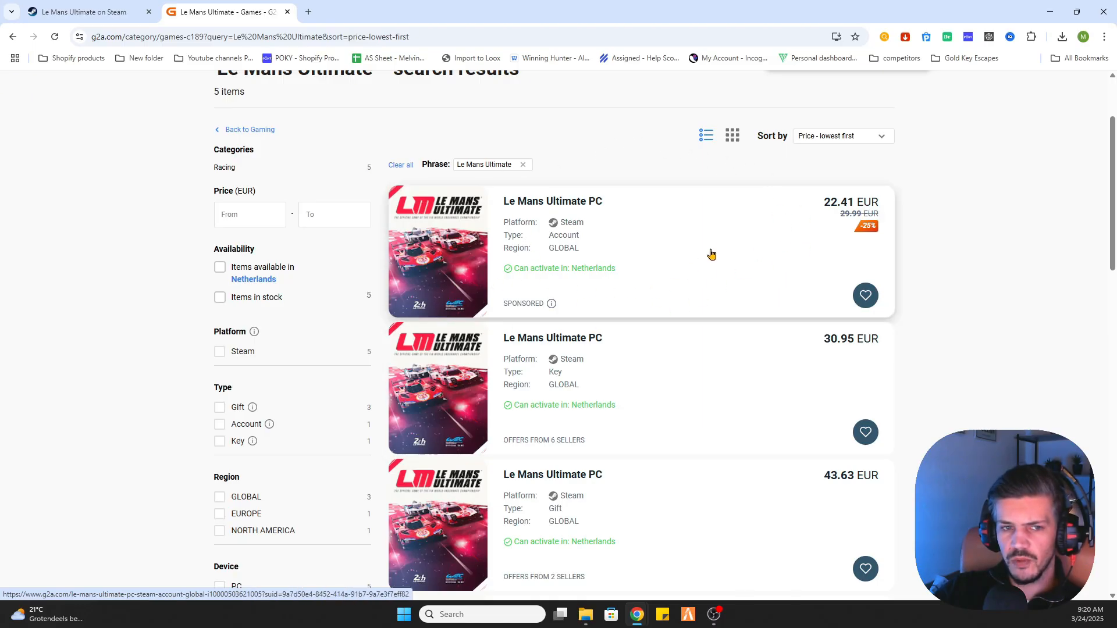
mouse_move(745, 225)
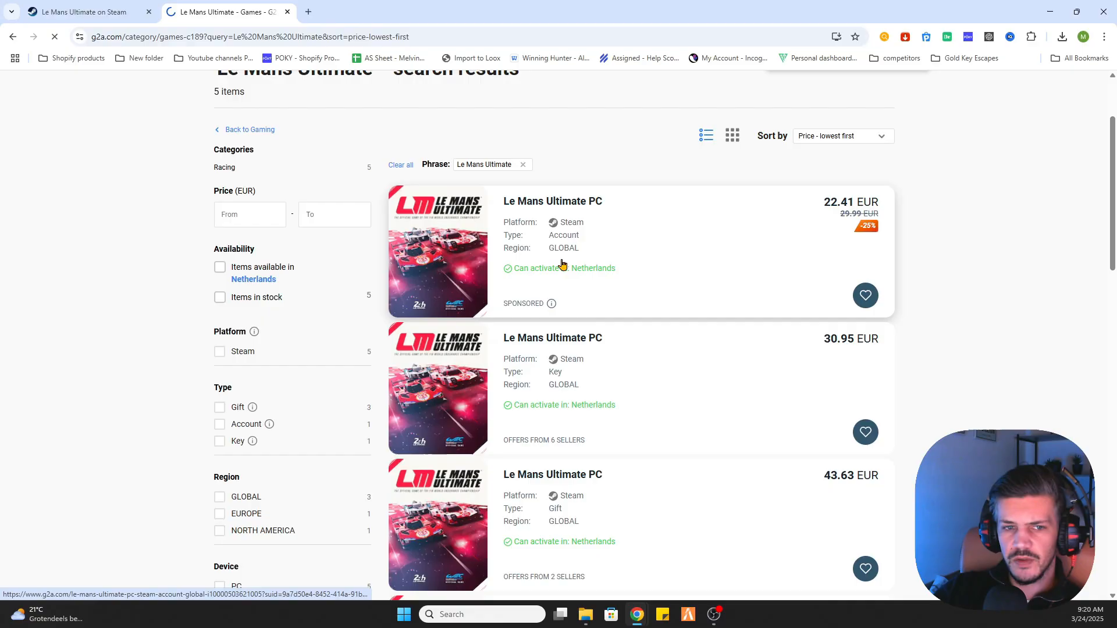
- Open the cheapest result, Le Mans Ultimate (PC) Steam Account GLOBAL at 22.41 EUR
left_click(551, 202)
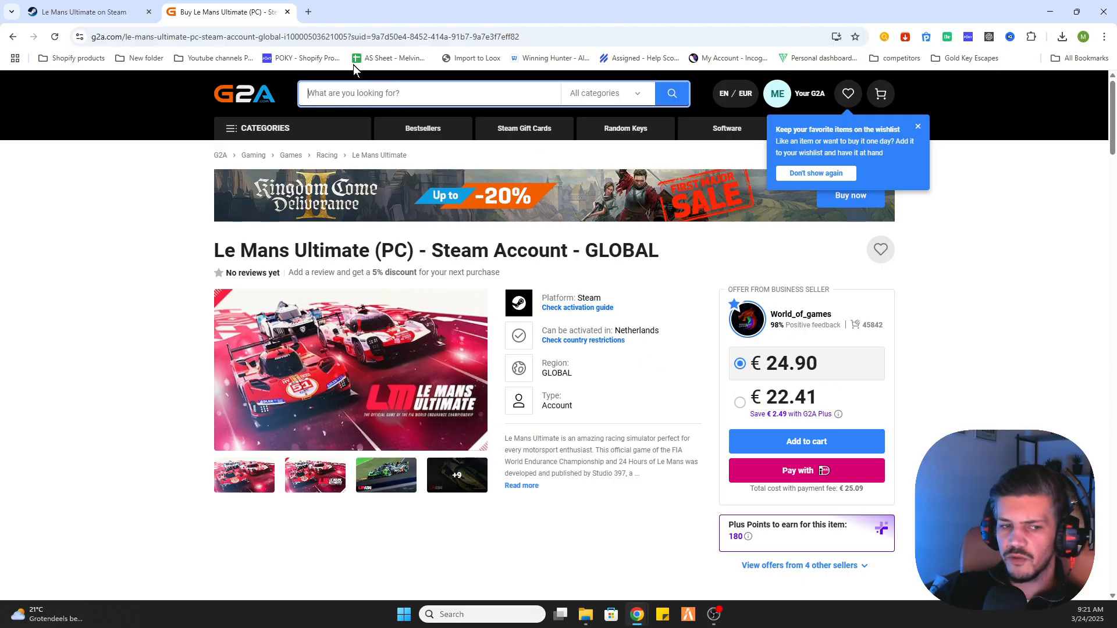
- Return to the Steam tab to compare its 34,99€ price with the G2A offer
left_click(85, 11)
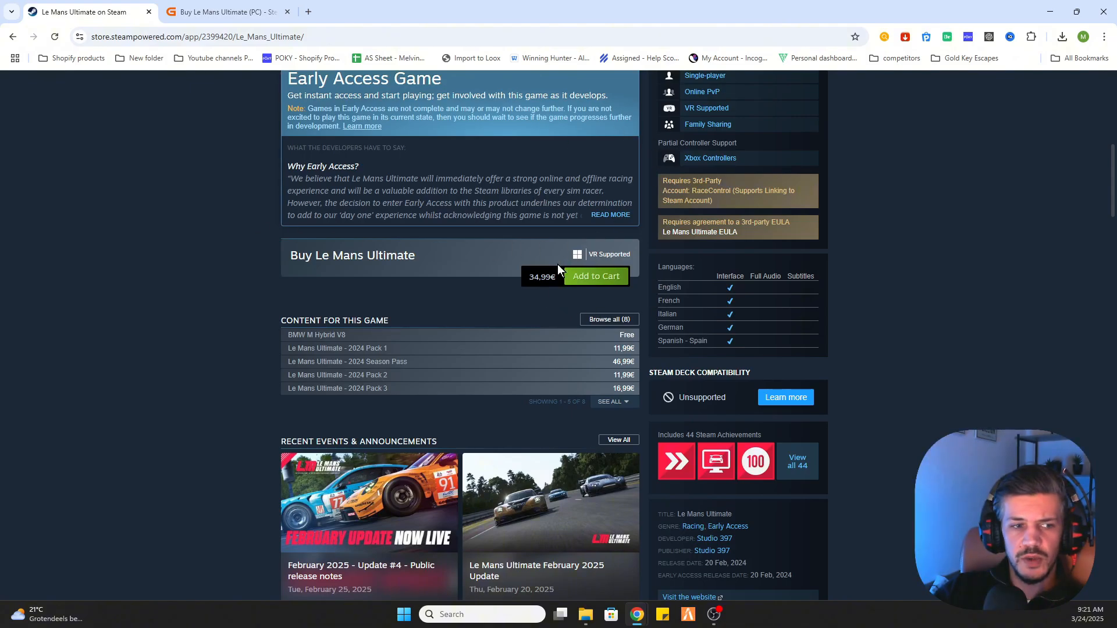
mouse_move(540, 293)
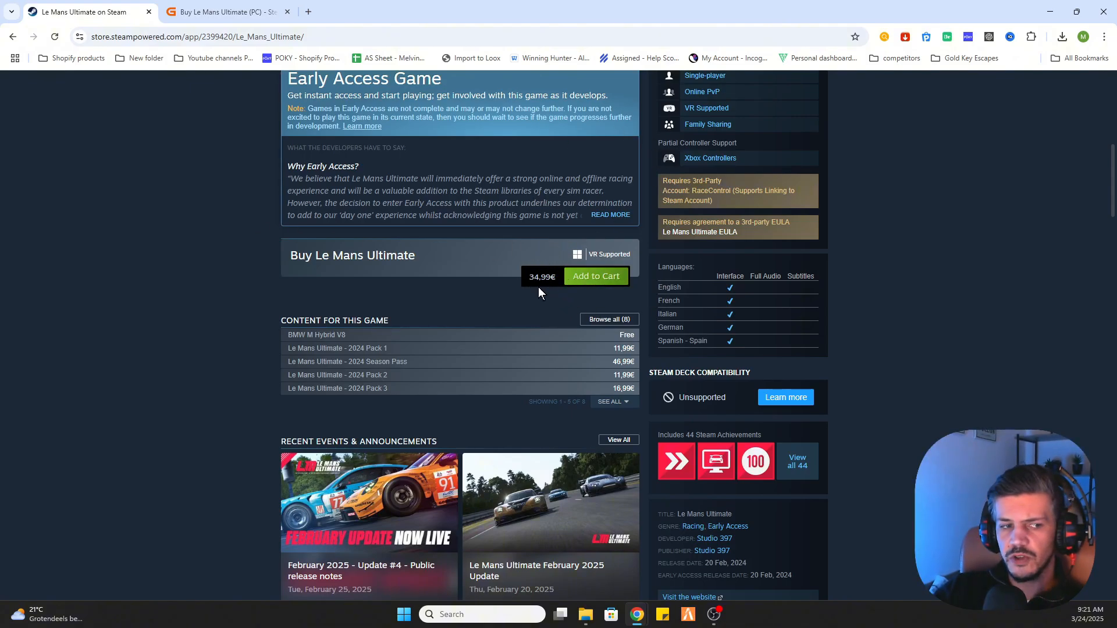
mouse_move(596, 277)
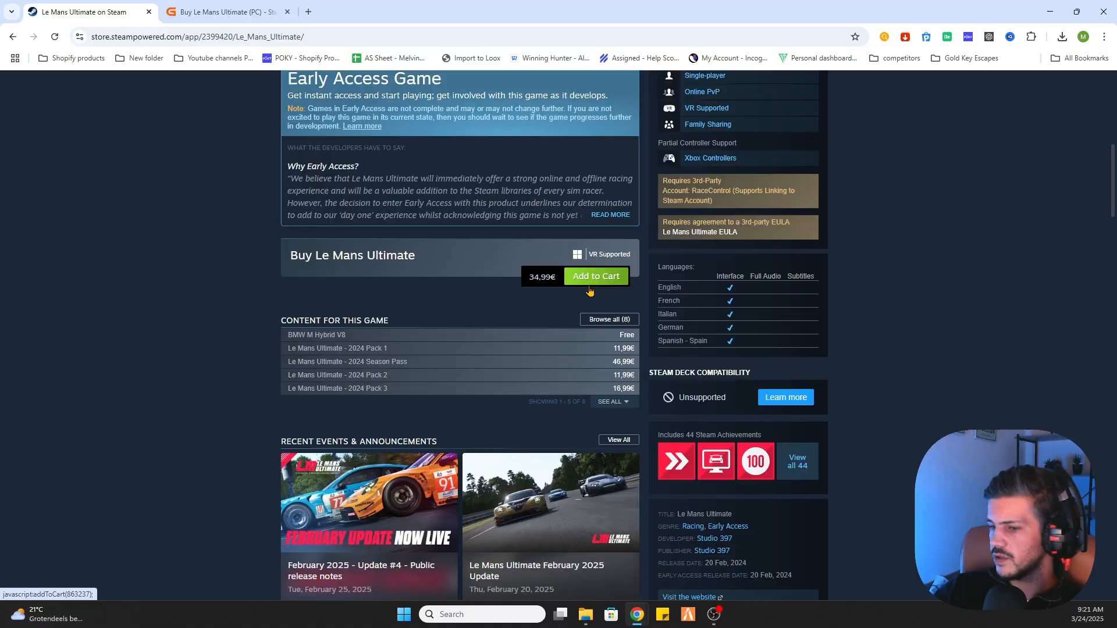